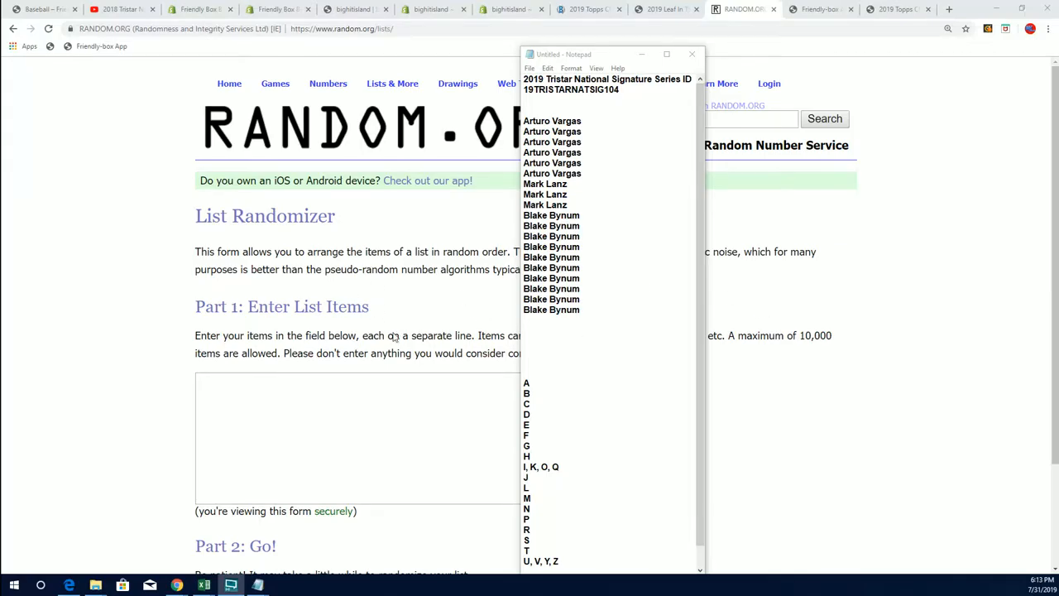
pyautogui.moveTo(586, 311)
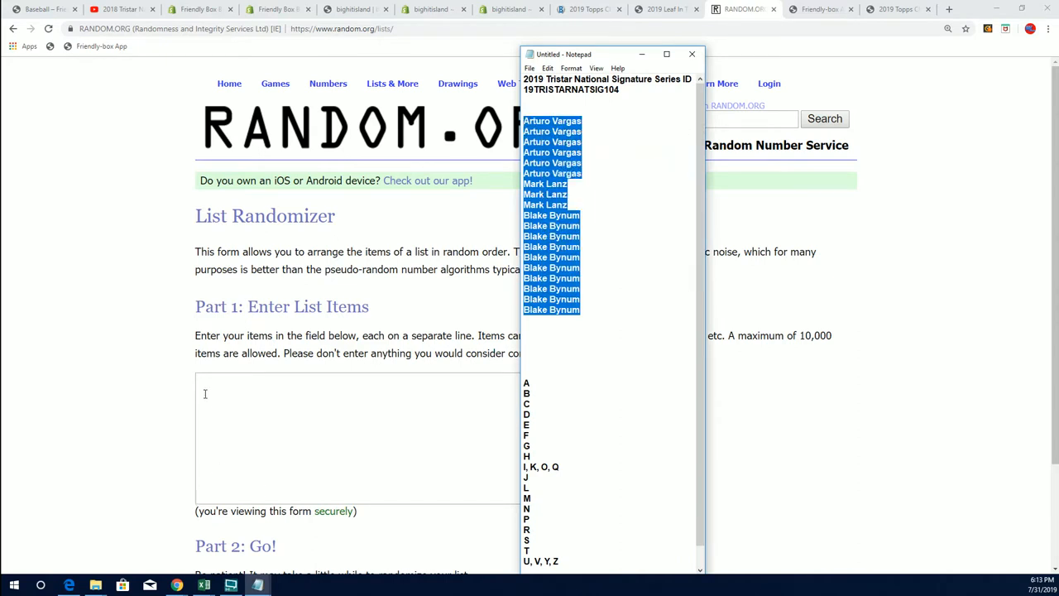
# - Paste the 19 owner names into the list field and reshuffle them until a fresh order shows
pyautogui.click(692, 52)
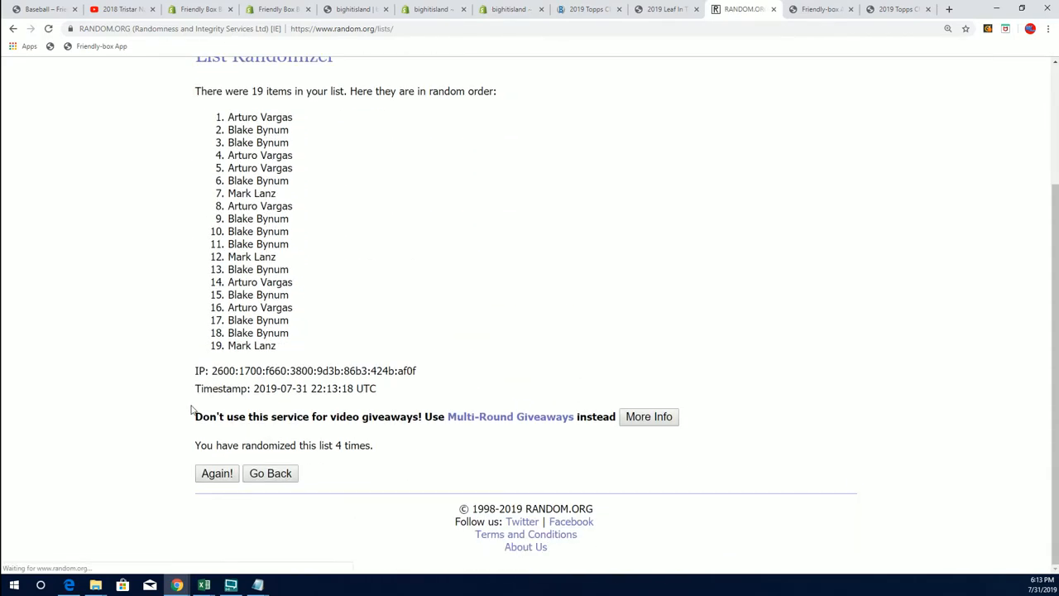
pyautogui.click(217, 473)
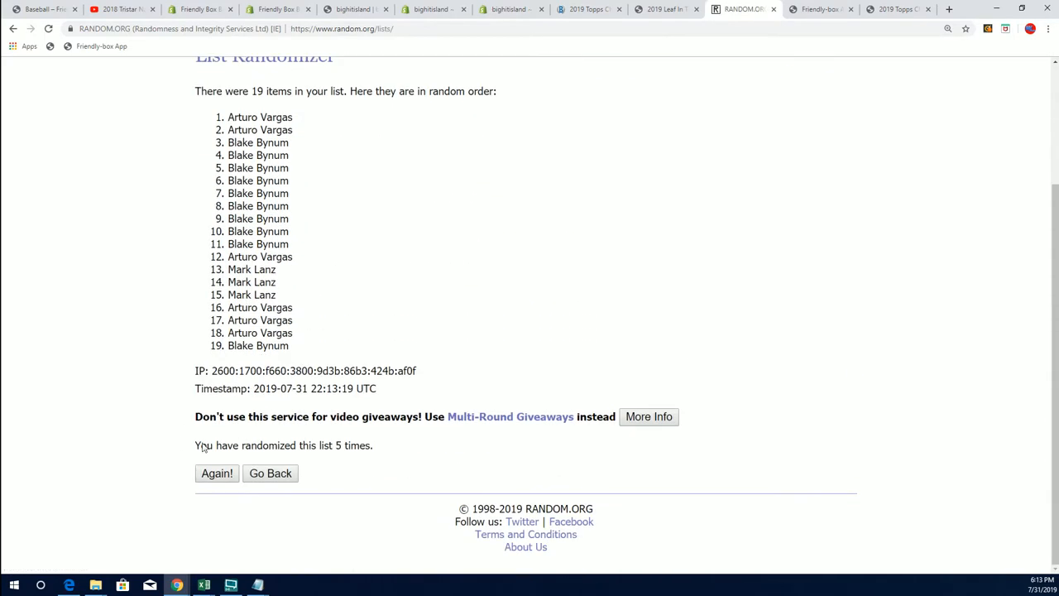
pyautogui.click(217, 473)
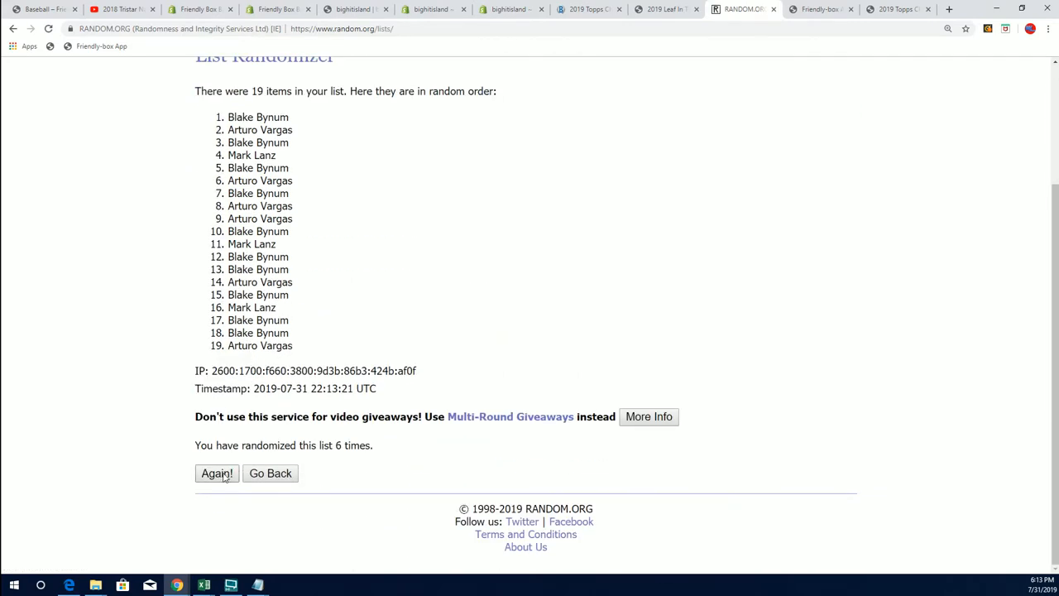
pyautogui.click(217, 474)
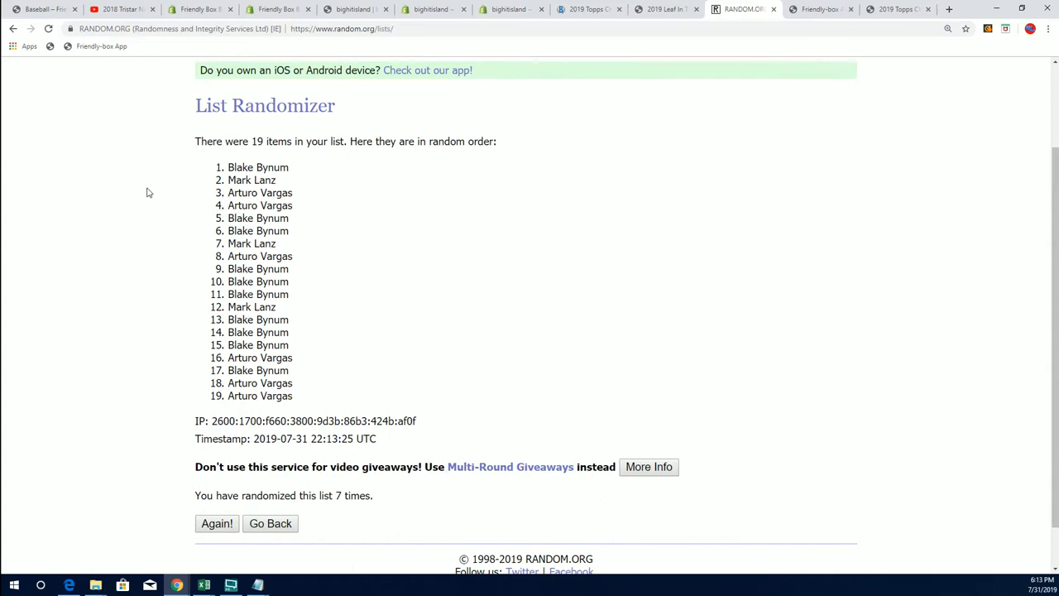
# - Copy the randomized owner list and paste it into cell A2 under the Owner header
pyautogui.moveTo(228, 167); pyautogui.dragTo(293, 396)
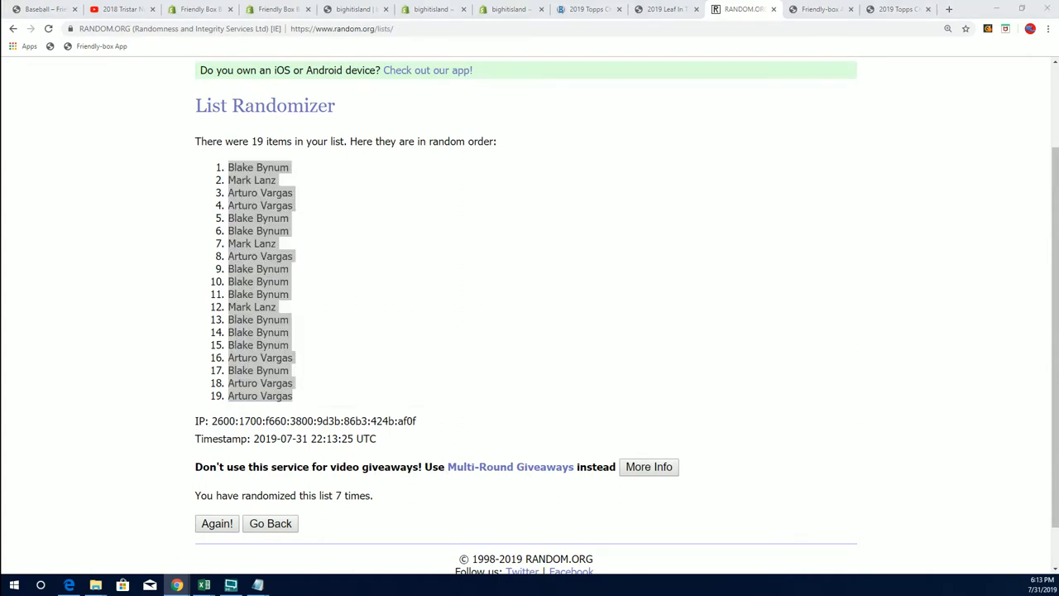
pyautogui.moveTo(25, 115)
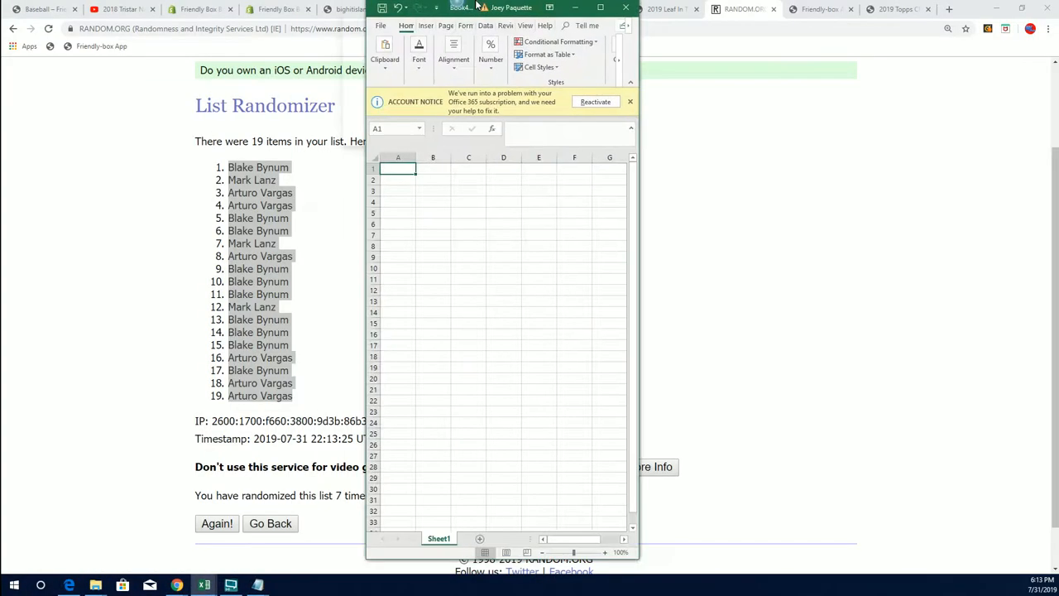
pyautogui.click(601, 7)
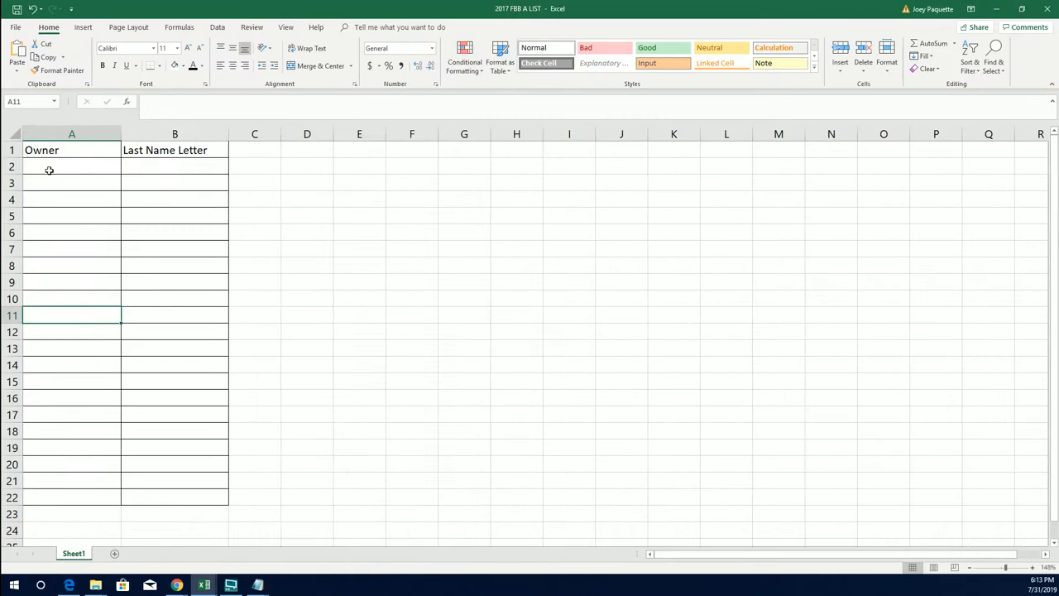
pyautogui.click(73, 132)
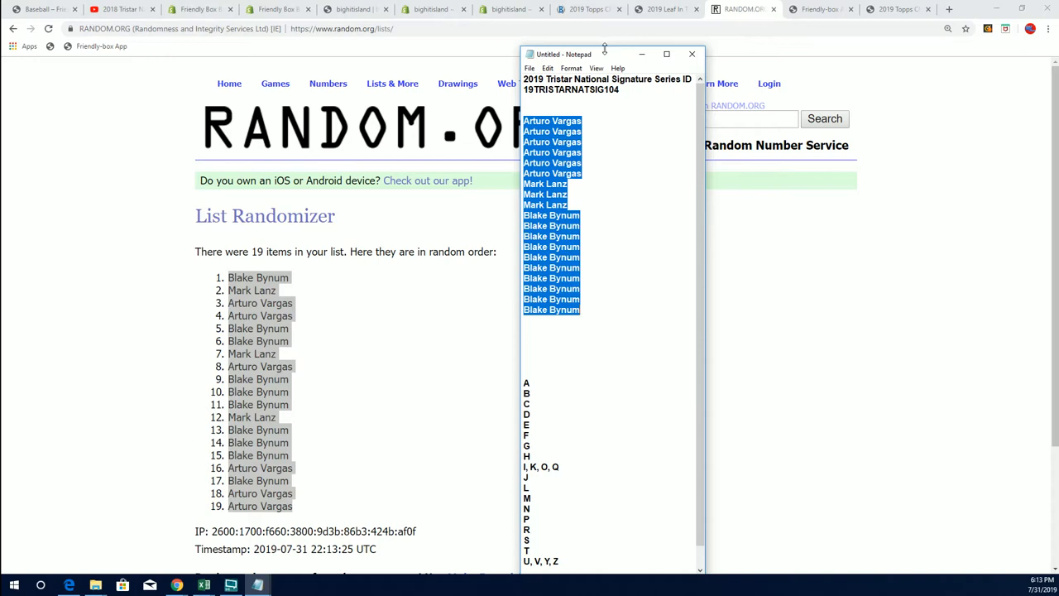
# - Copy the 19 letter groups from Notepad into the list field and shuffle them
pyautogui.moveTo(604, 53); pyautogui.dragTo(604, 8)
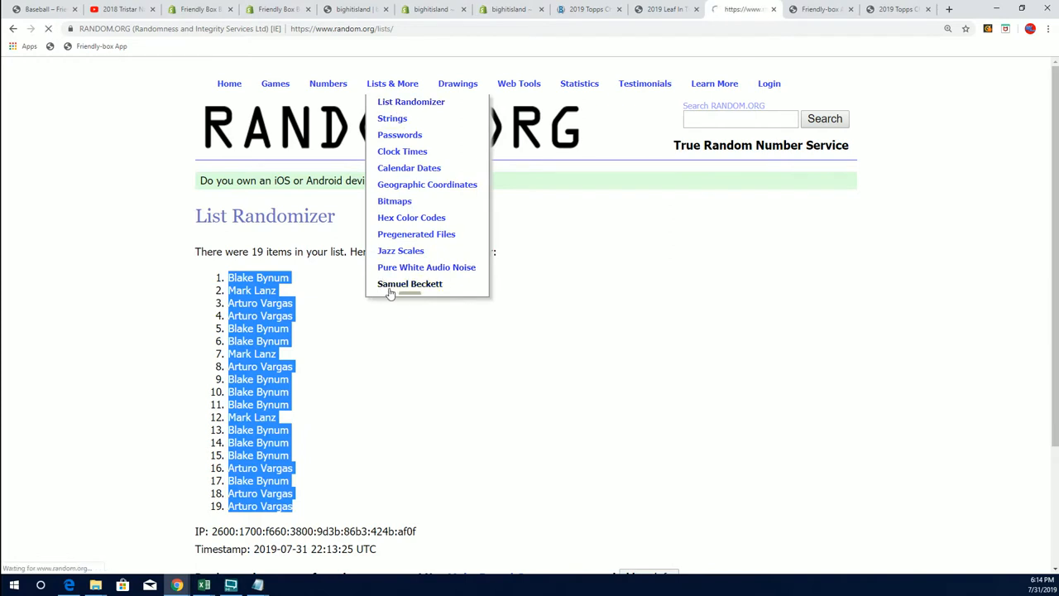
pyautogui.rightClick(384, 439)
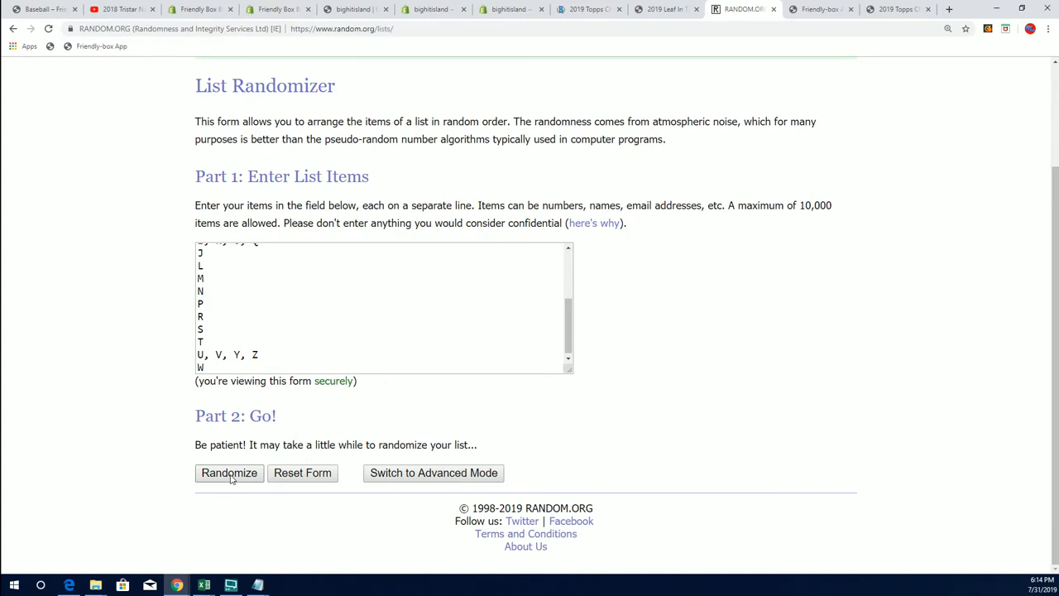
pyautogui.click(229, 473)
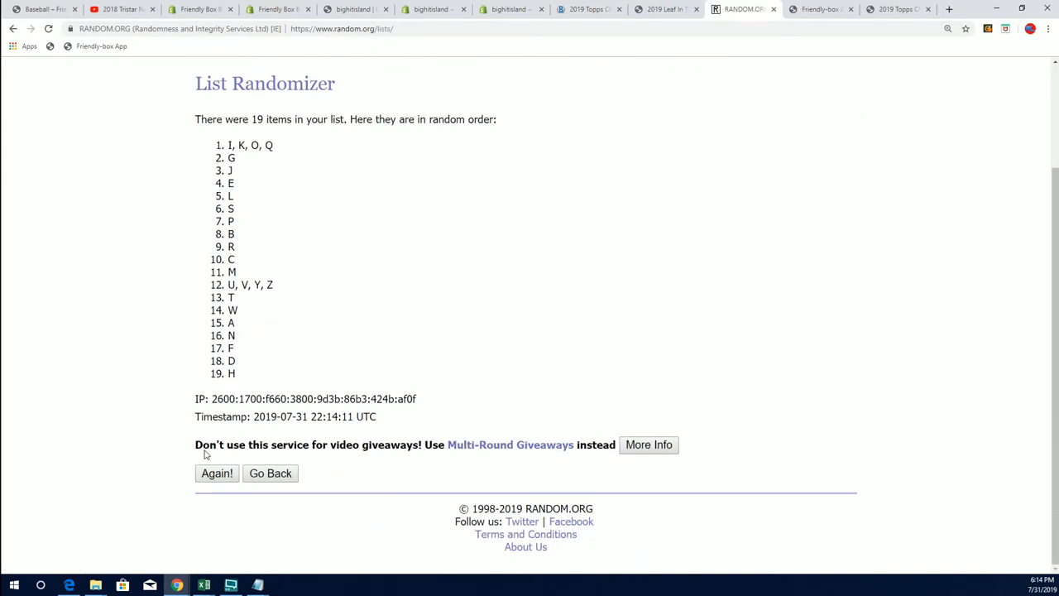
pyautogui.click(216, 474)
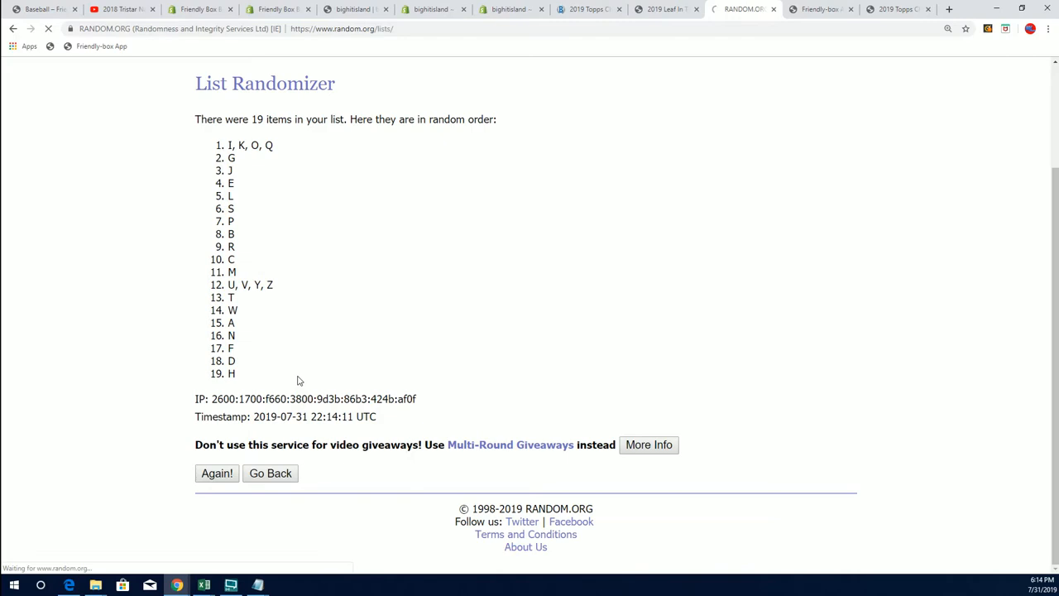
pyautogui.click(216, 473)
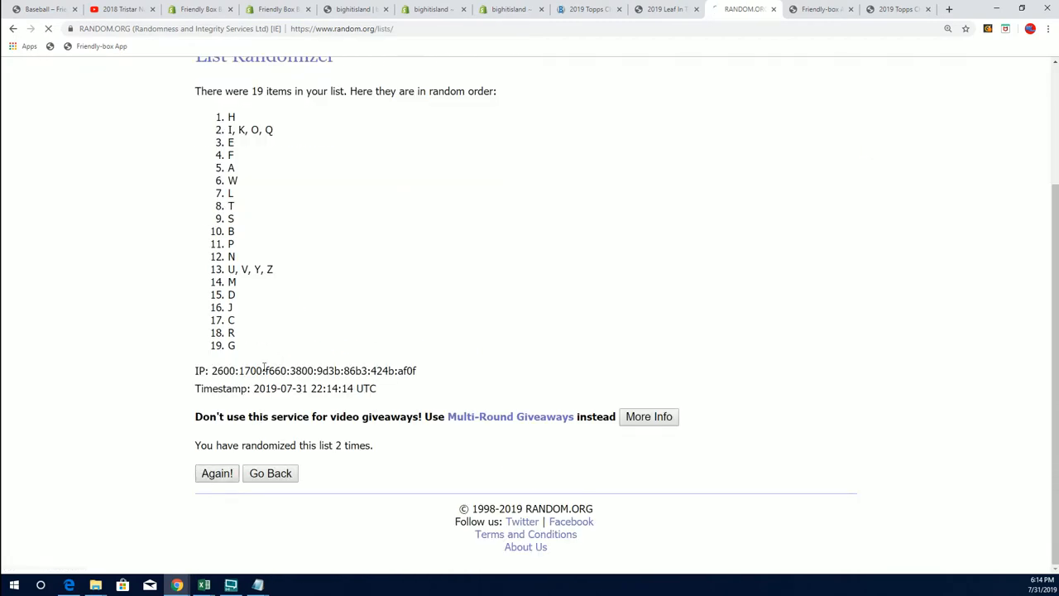
pyautogui.click(217, 473)
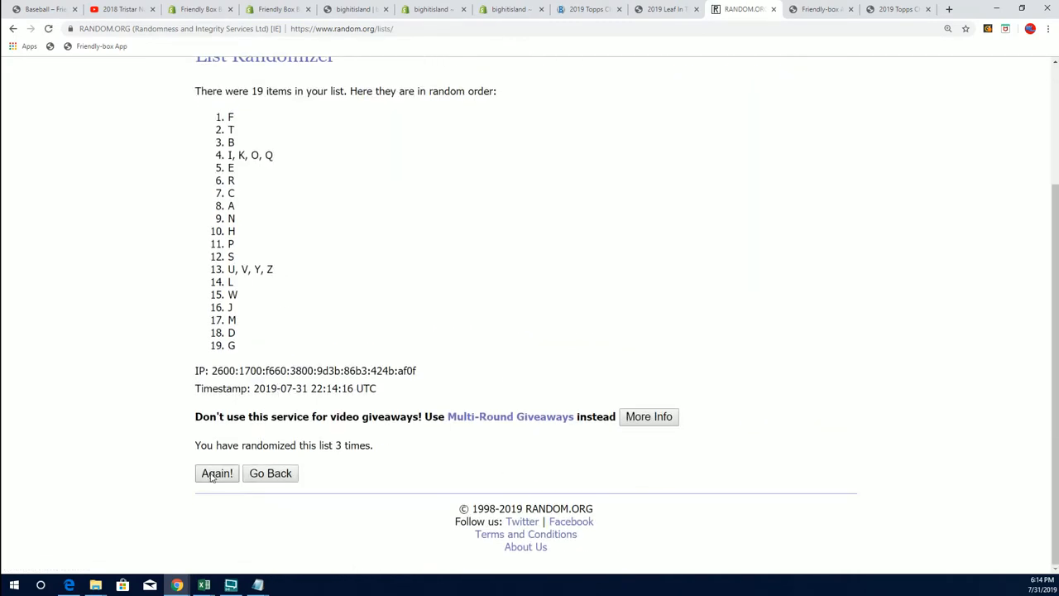
# - Reshuffle the letter groups repeatedly until the seventh random order is shown
pyautogui.click(217, 473)
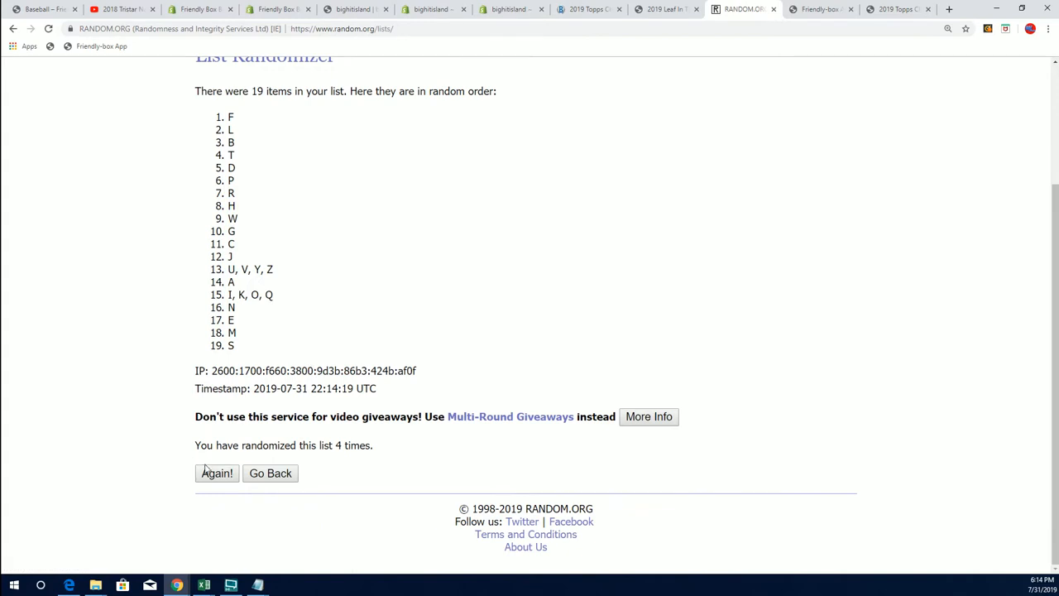
pyautogui.click(216, 474)
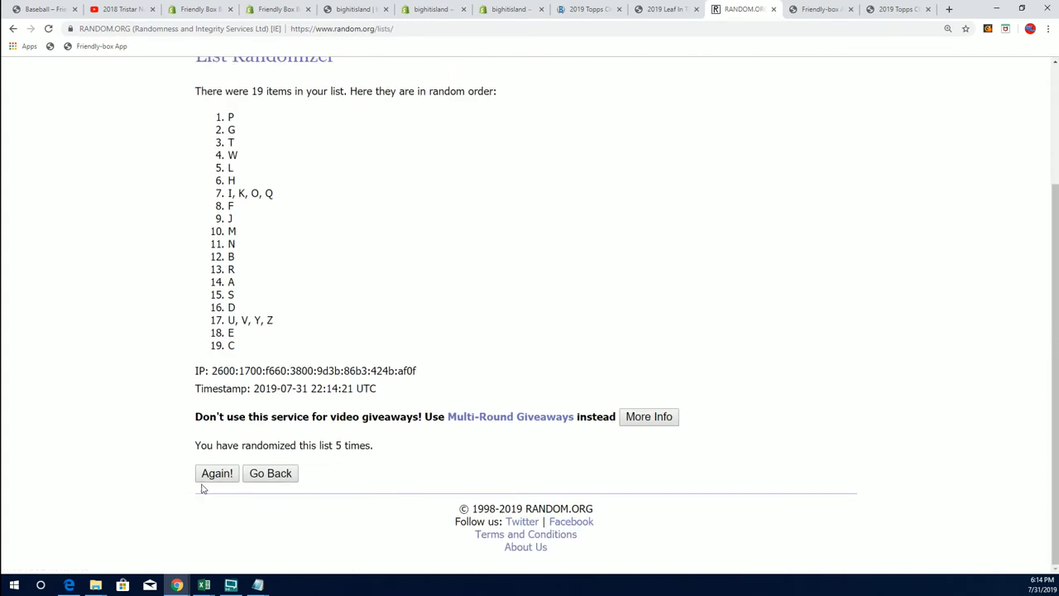
pyautogui.click(217, 473)
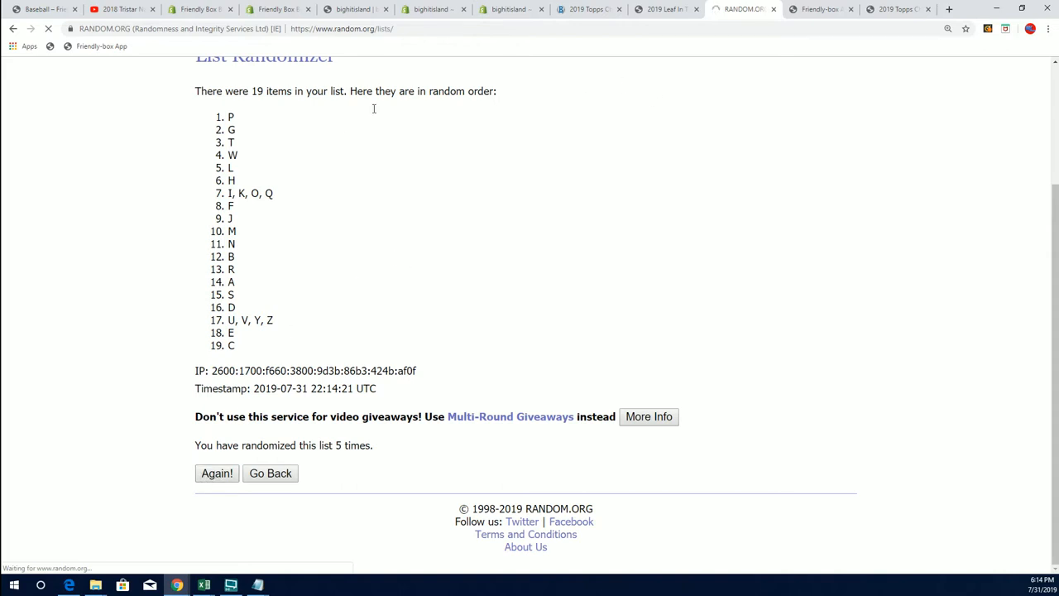
pyautogui.click(217, 473)
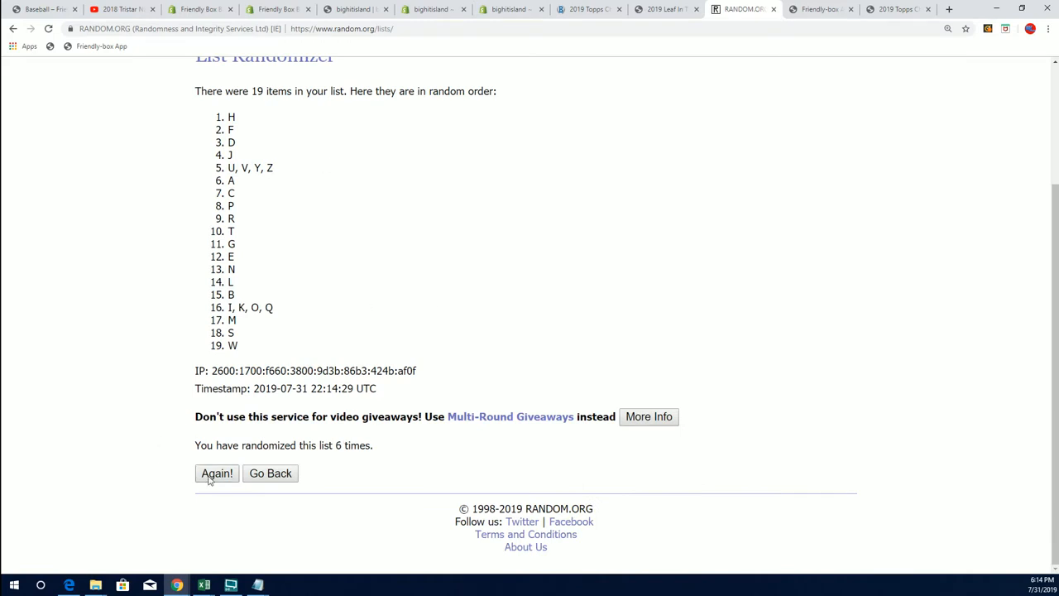
pyautogui.click(217, 473)
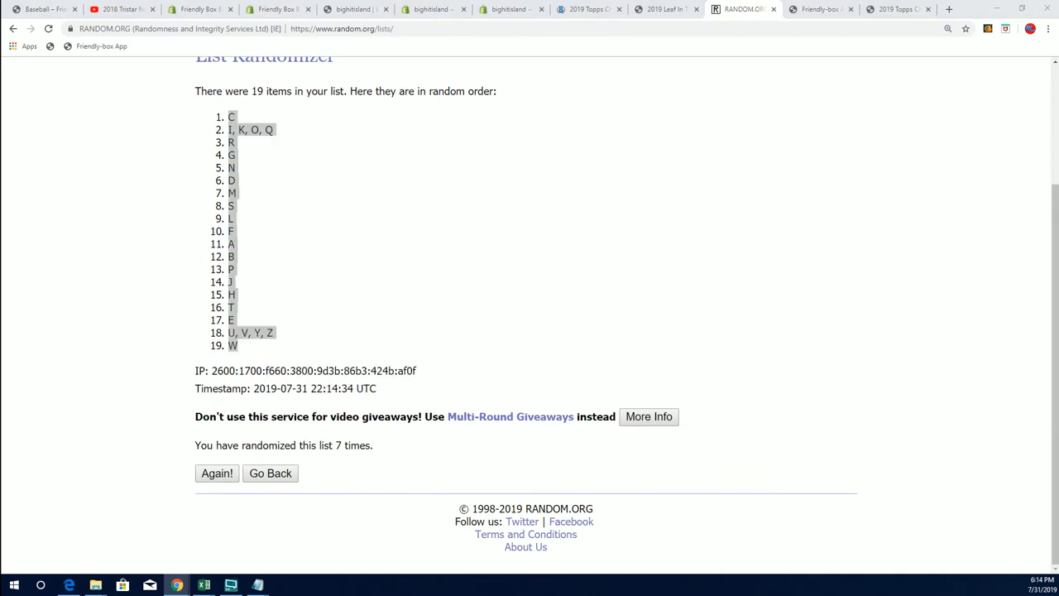
# - Paste the shuffled letter groups into cell B2 beside the 19 owner names
pyautogui.click(203, 586)
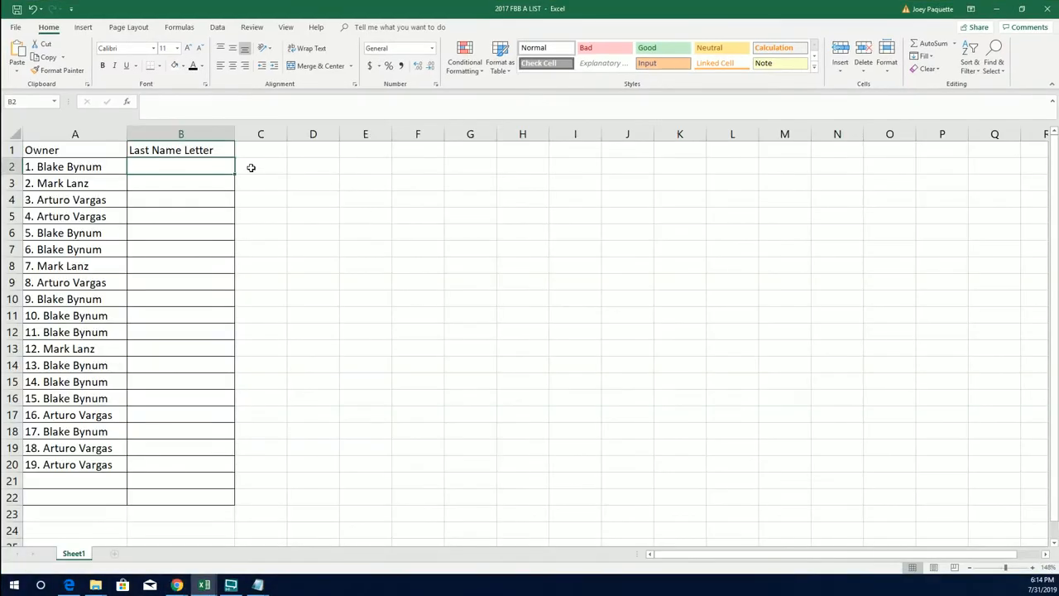
pyautogui.press('ctrl+v')
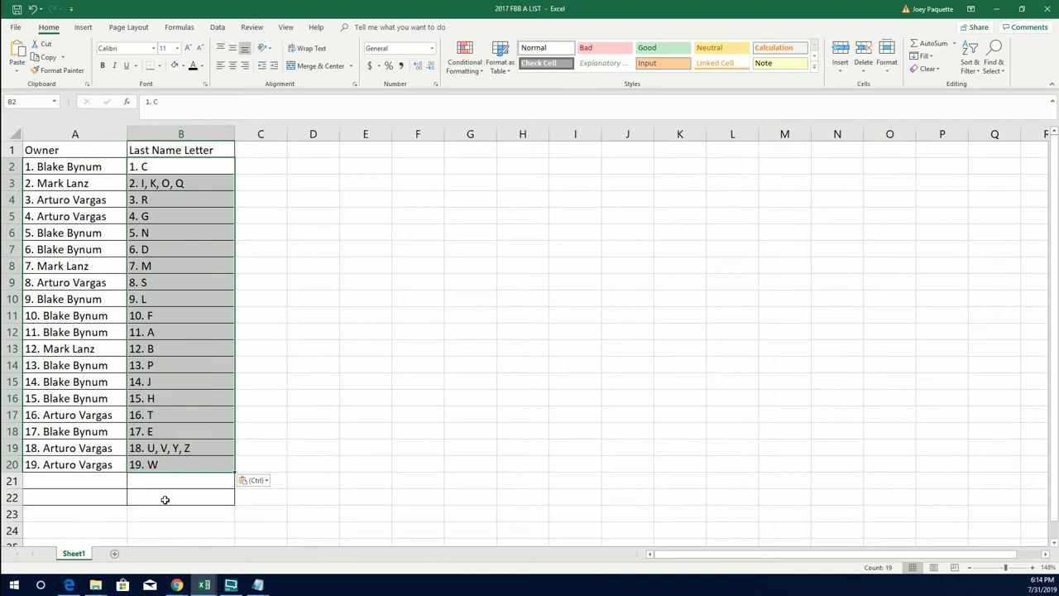
pyautogui.moveTo(129, 235)
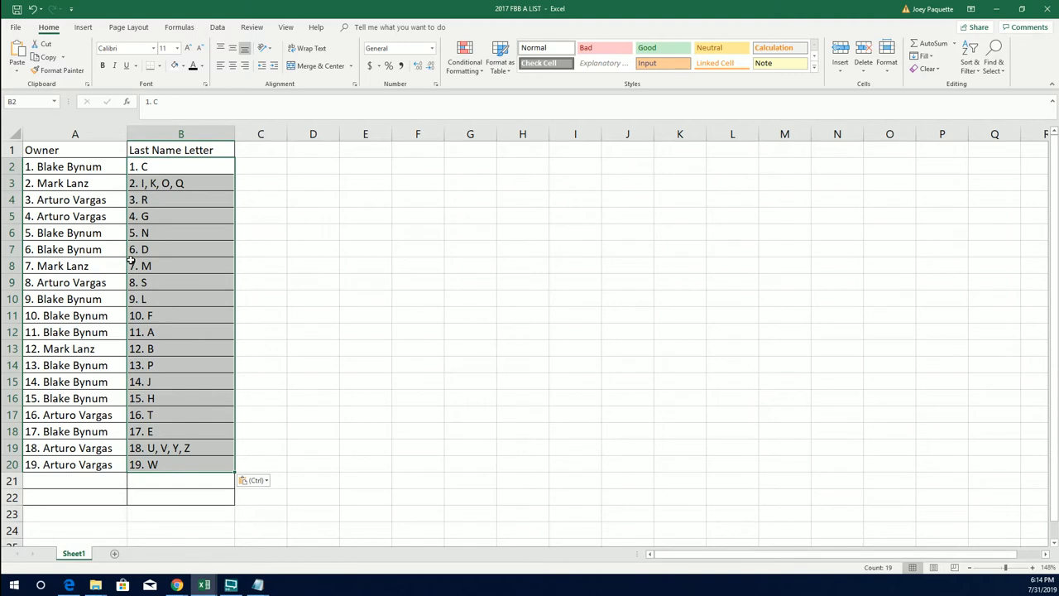
pyautogui.moveTo(195, 278)
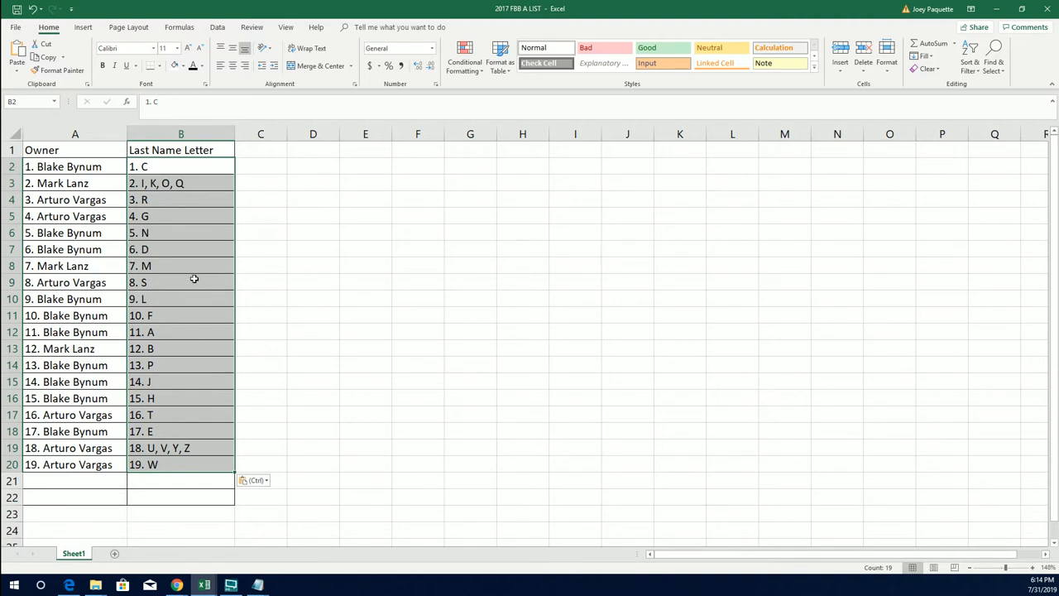